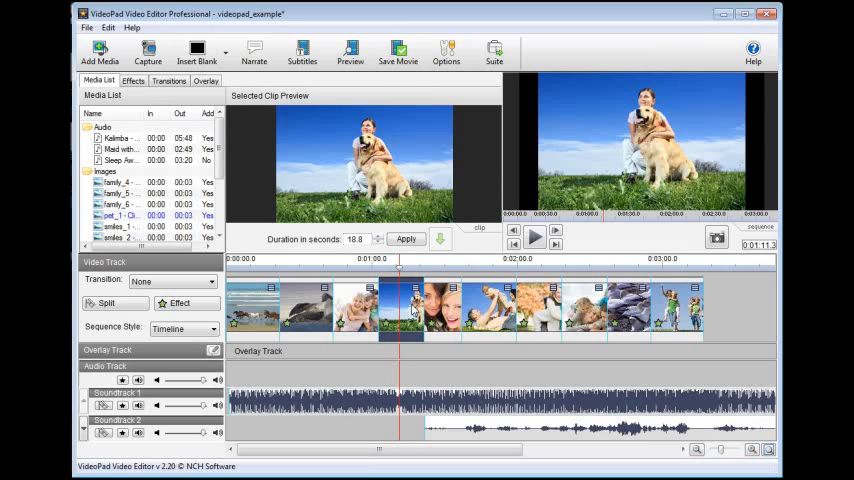
- Briefly view the subtitles editor and close it without changes
{"action": "left_click", "coordinate": [302, 52]}
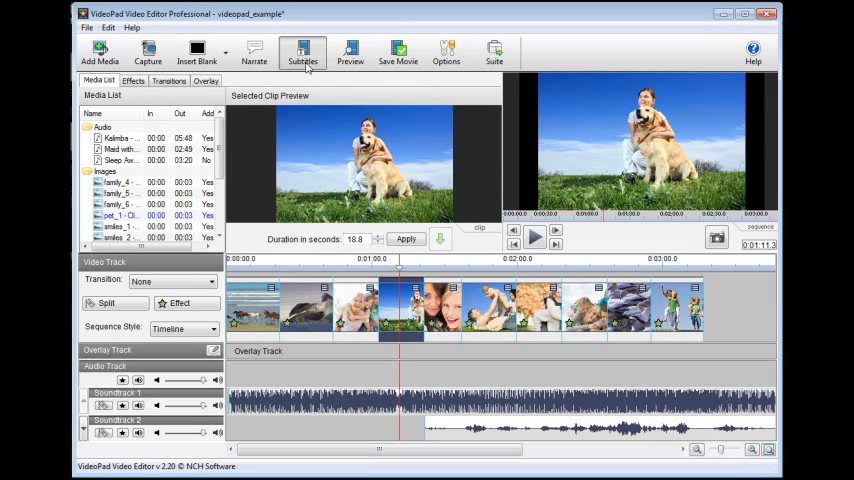
{"action": "left_click", "coordinate": [304, 50]}
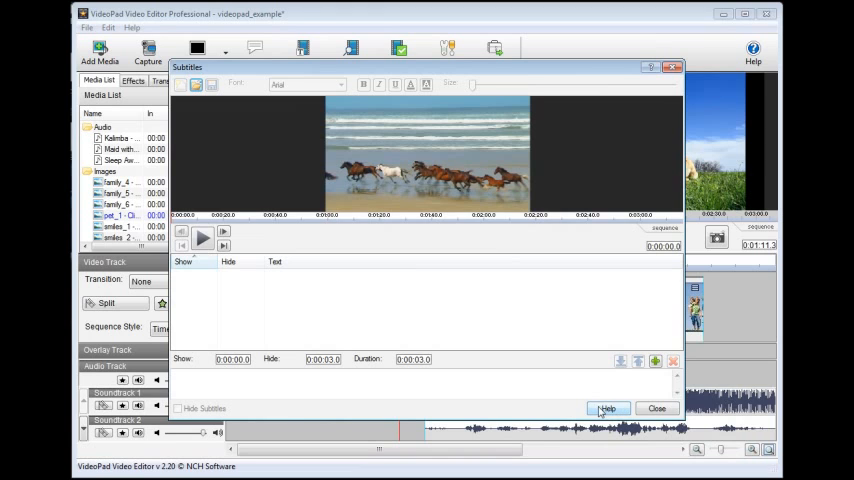
{"action": "mouse_move", "coordinate": [628, 408]}
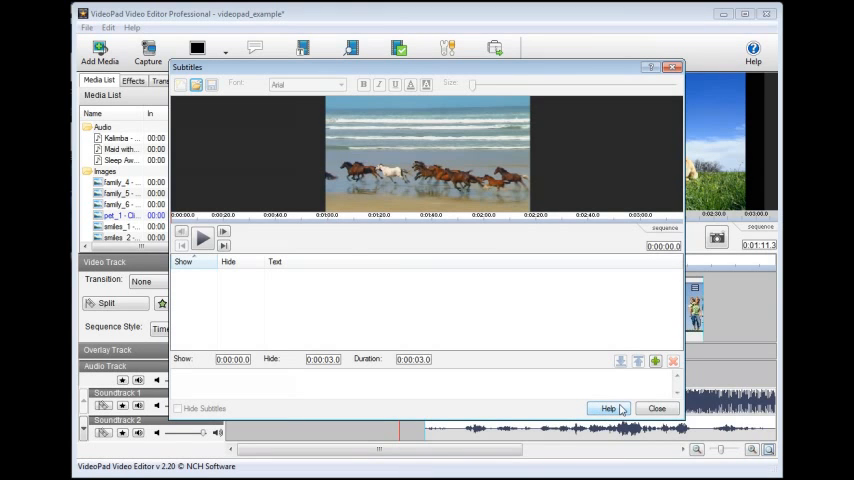
{"action": "left_click", "coordinate": [656, 408]}
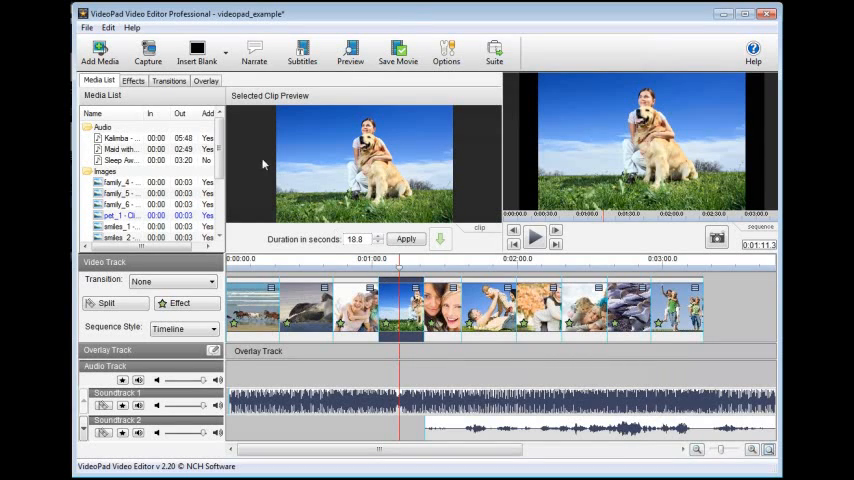
- Add overlay text 'Bit of text. Bit of text. Bit of text. Hi YouTube!' to the overlay track
{"action": "left_click", "coordinate": [204, 80]}
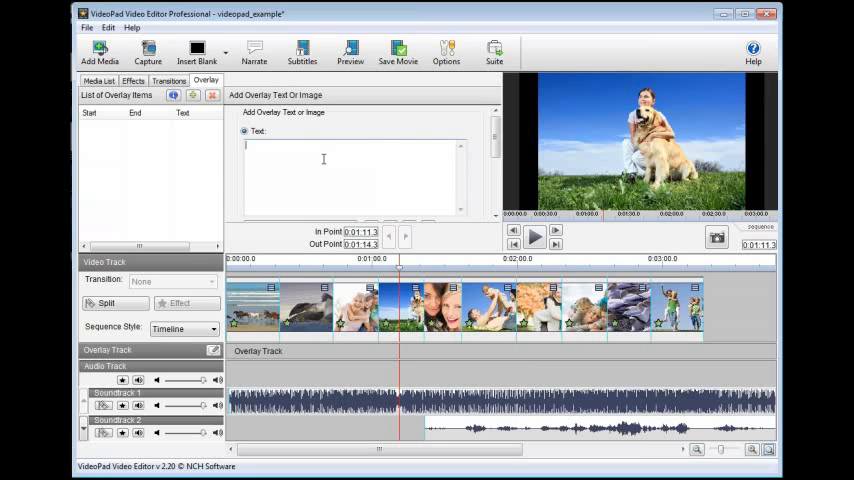
{"action": "type", "text": "Bit of text. Bit of text. Bit of text. Hi YouTube!"}
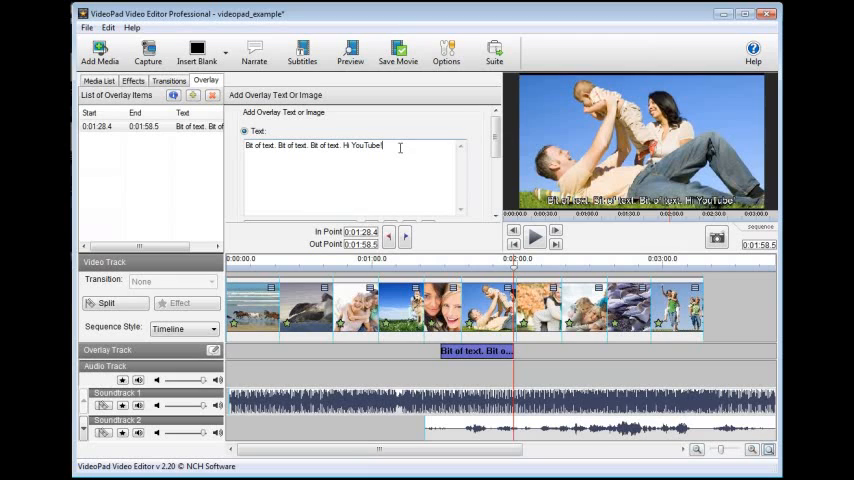
{"action": "type", "text": "Bit of text. Bit of text. Bit of text. Hi YouTube!"}
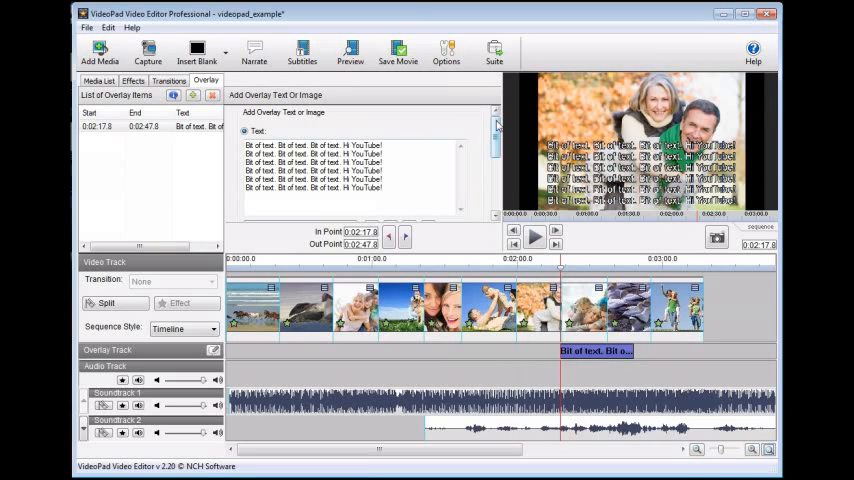
- Scroll the Overlay panel down to the alignment and scrolling options
{"action": "scroll", "scroll_direction": "down", "scroll_amount": 3}
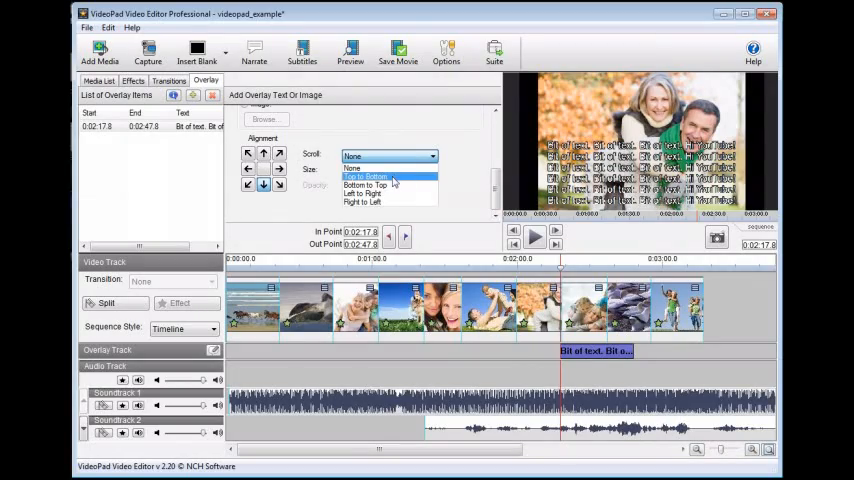
{"action": "mouse_move", "coordinate": [386, 202]}
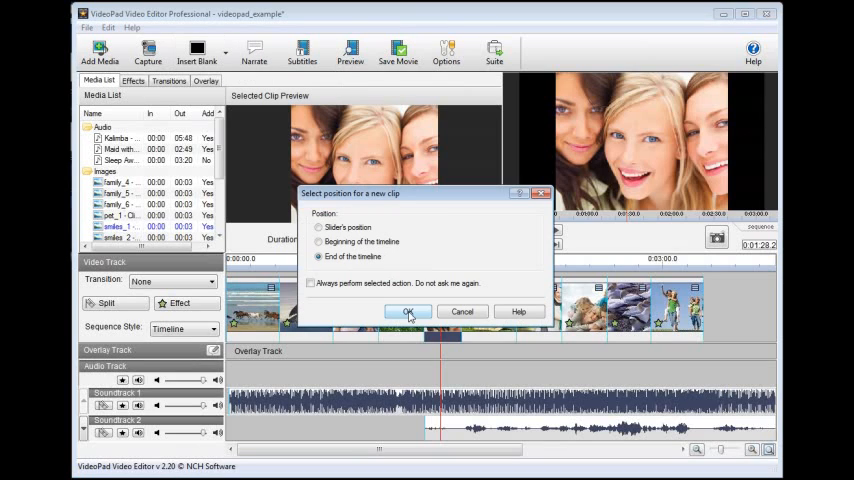
- Place the new clip at the beginning of the timeline and insert a blank clip
{"action": "left_click", "coordinate": [318, 240]}
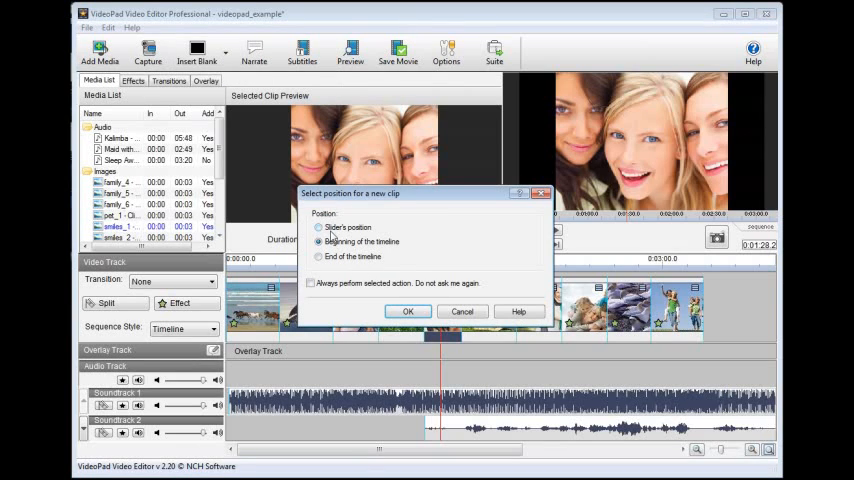
{"action": "left_click", "coordinate": [408, 312]}
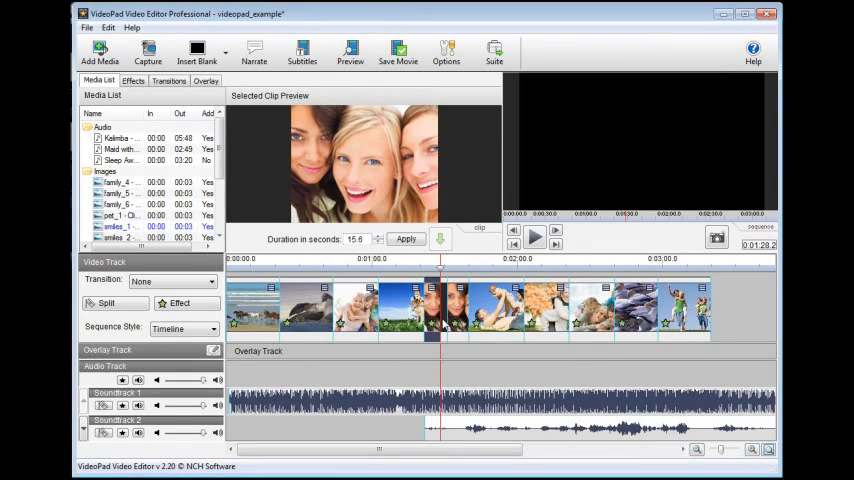
{"action": "left_click", "coordinate": [444, 308]}
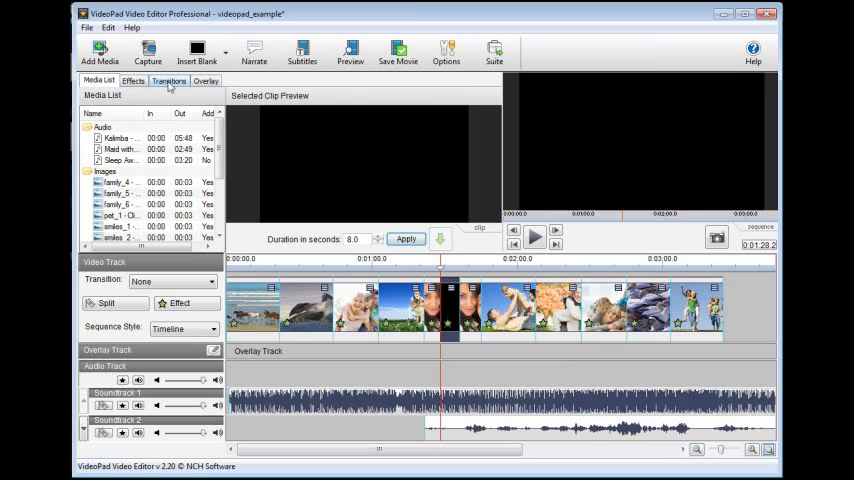
- Raise the audio clip's volume via Clip Volume and reopen its context menu
{"action": "left_click", "coordinate": [204, 80]}
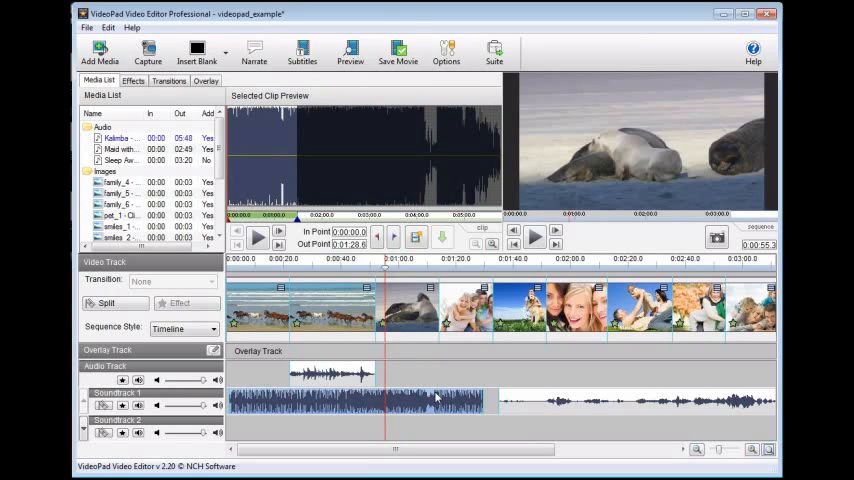
{"action": "right_click", "coordinate": [436, 396]}
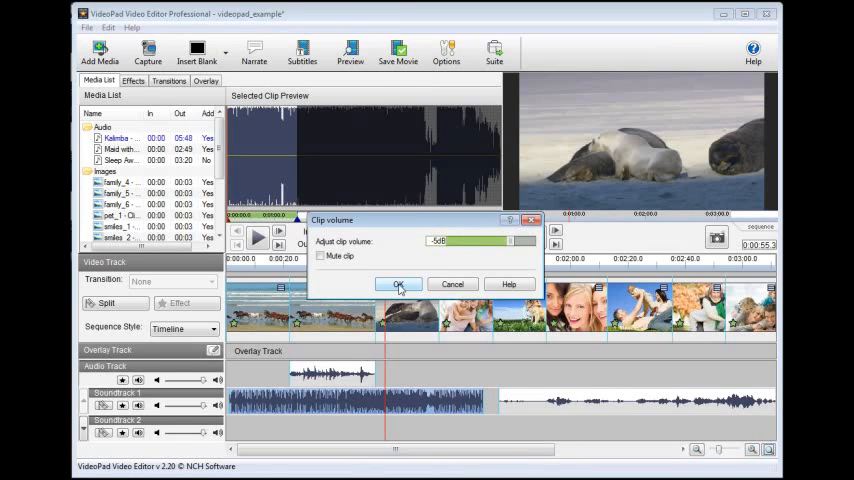
{"action": "left_click", "coordinate": [400, 284]}
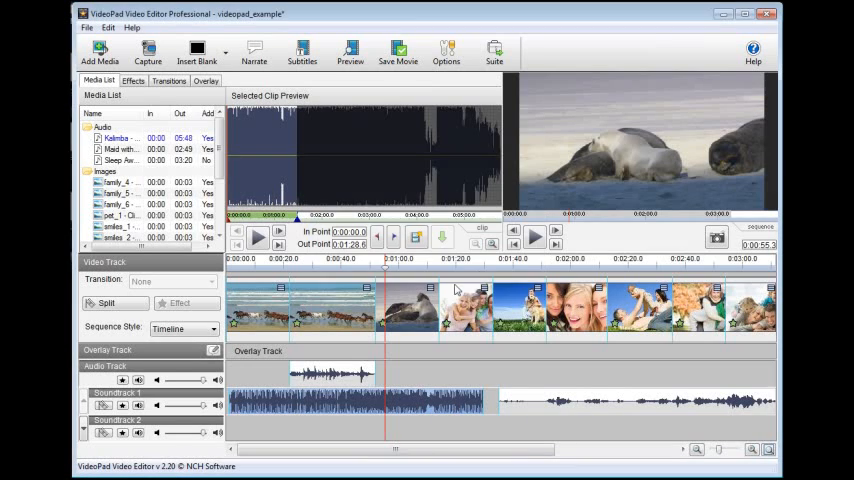
{"action": "mouse_move", "coordinate": [360, 380]}
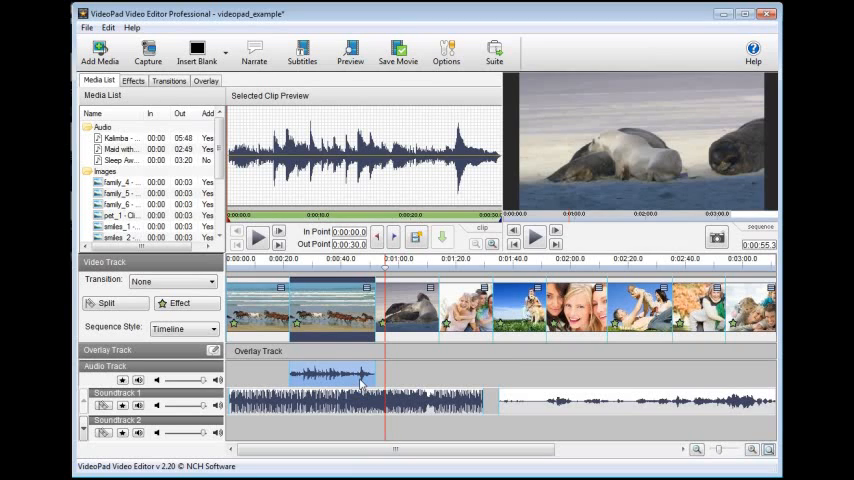
{"action": "right_click", "coordinate": [360, 380]}
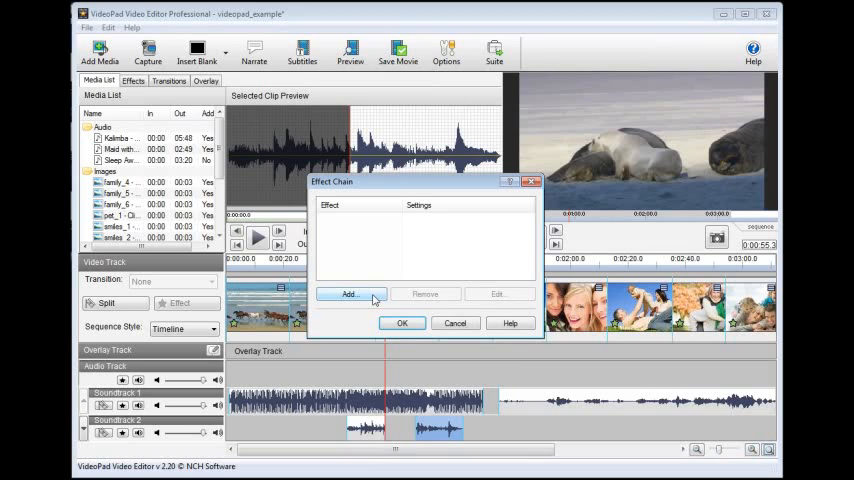
- Add a High Pass effect at 2000 Hz to the audio clip's effect chain
{"action": "left_click", "coordinate": [348, 294]}
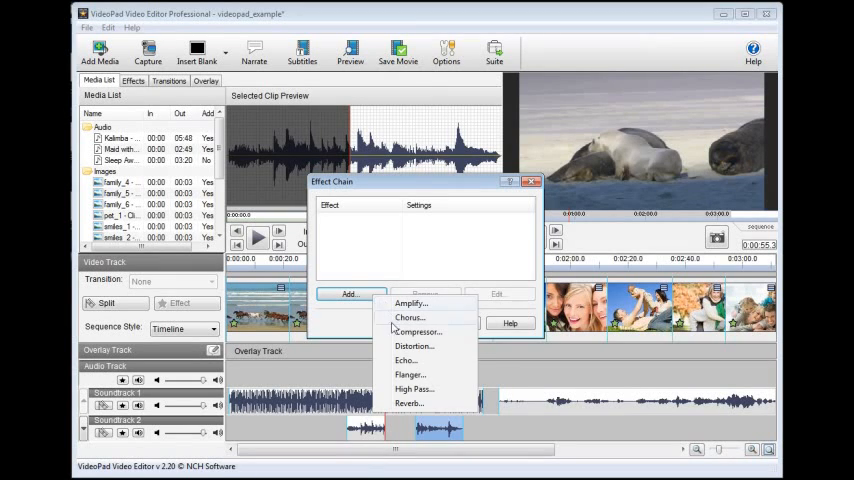
{"action": "left_click", "coordinate": [410, 388]}
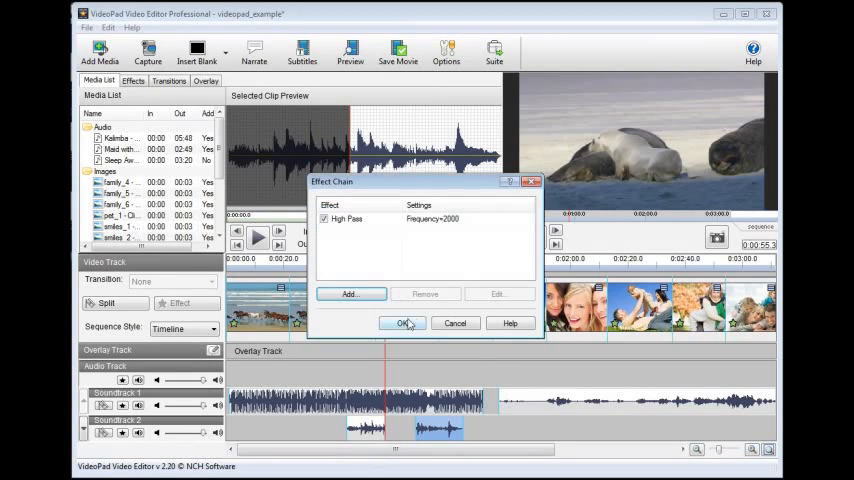
{"action": "left_click", "coordinate": [404, 322]}
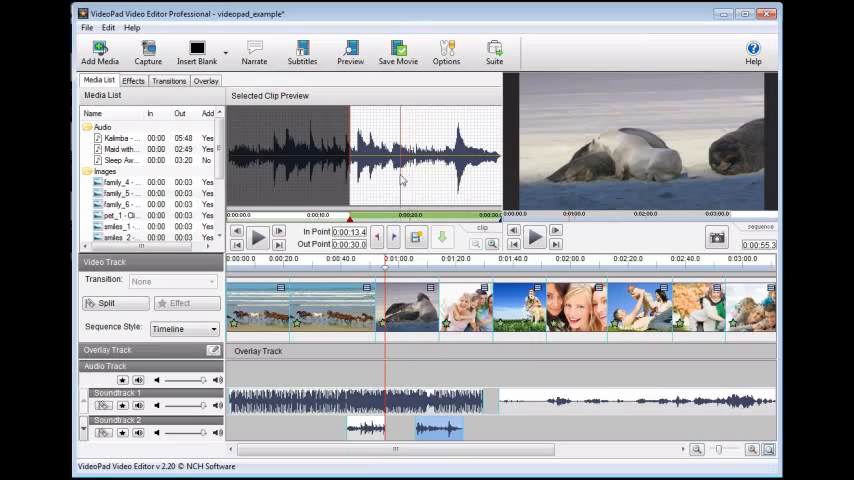
{"action": "right_click", "coordinate": [384, 164]}
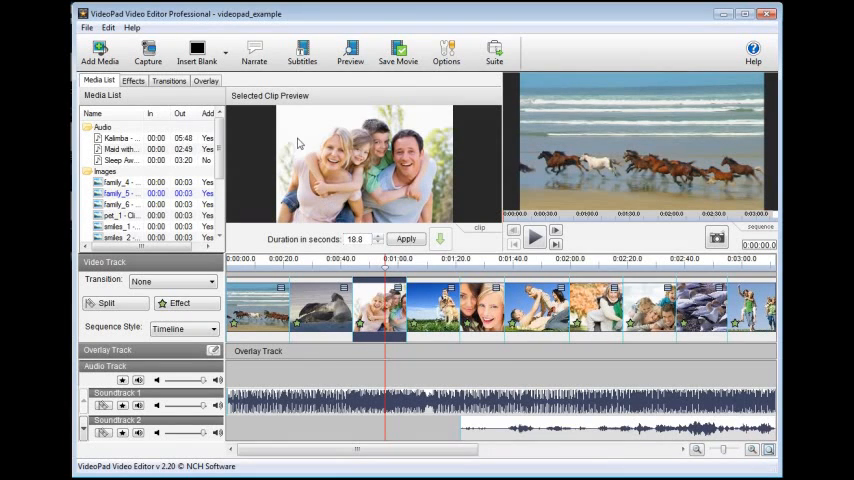
- Record a narration named 'Test Narration' and place it on a second audio lane
{"action": "left_click", "coordinate": [256, 50]}
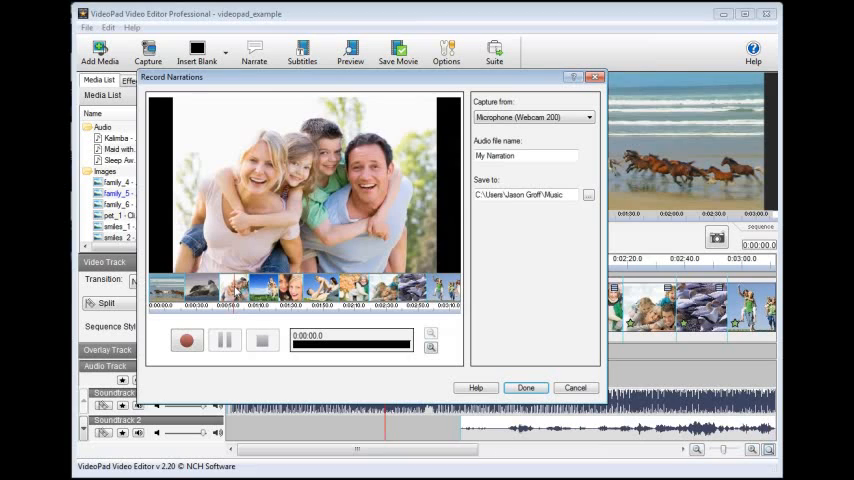
{"action": "mouse_move", "coordinate": [336, 258]}
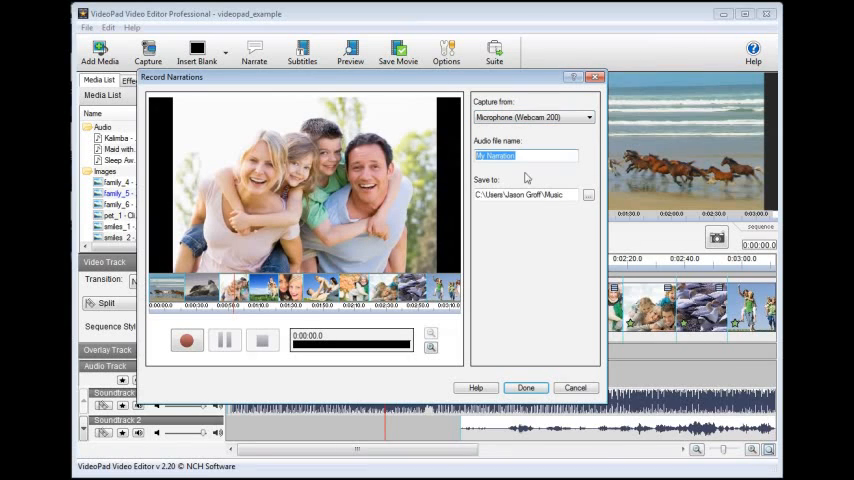
{"action": "type", "text": "Test Narration"}
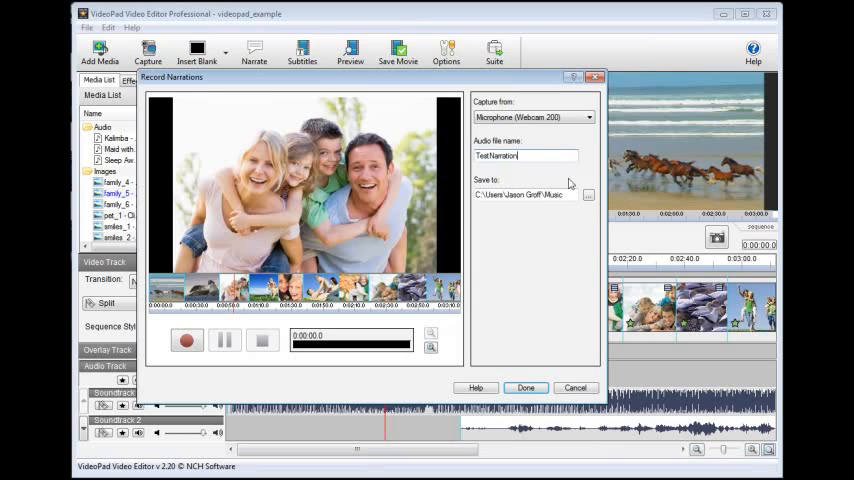
{"action": "left_click", "coordinate": [188, 340]}
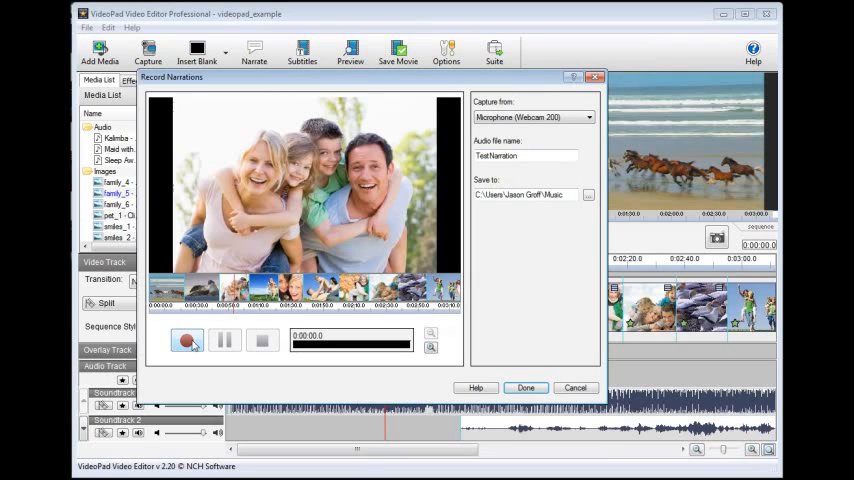
{"action": "left_click", "coordinate": [188, 340]}
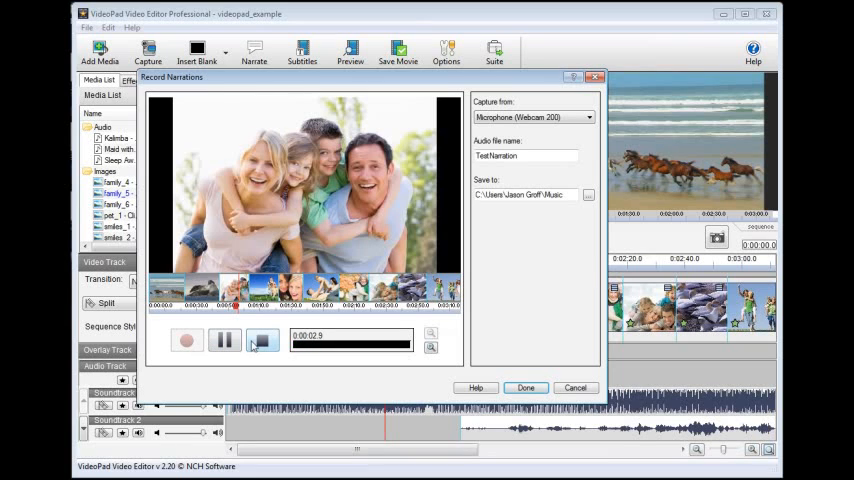
{"action": "left_click", "coordinate": [264, 340]}
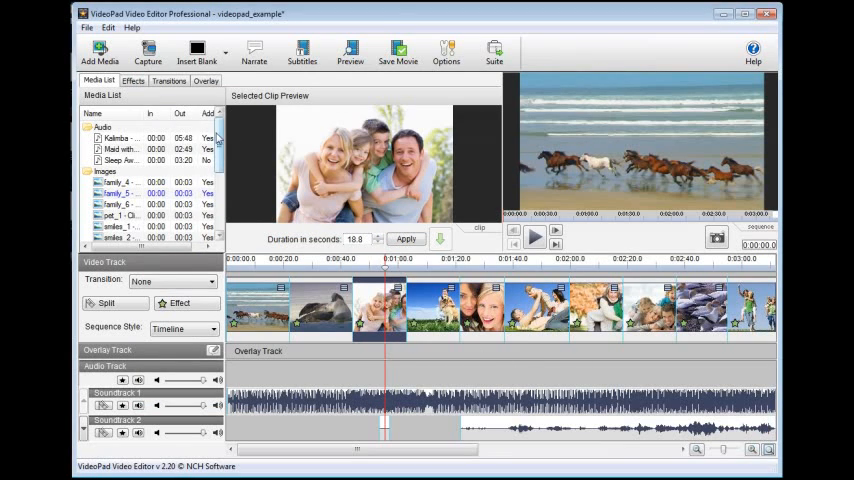
{"action": "left_click", "coordinate": [120, 160]}
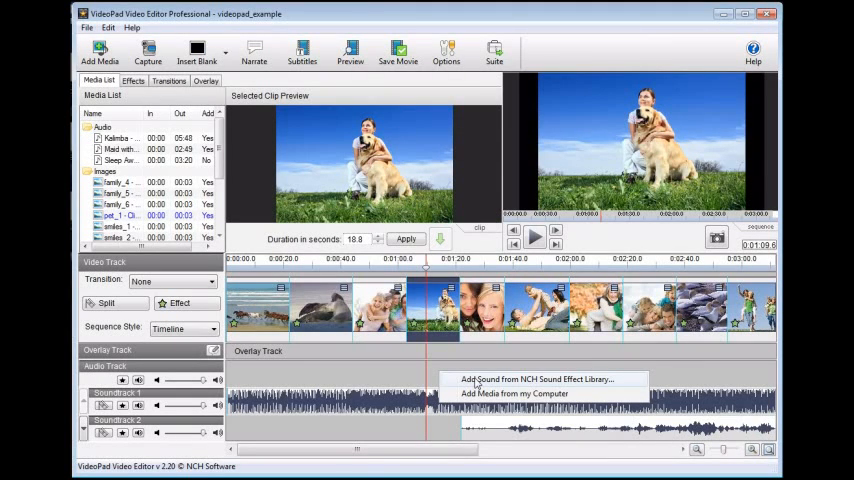
- Download 'on the canals' from the NCH sound library's classics onto the audio track
{"action": "left_click", "coordinate": [538, 380]}
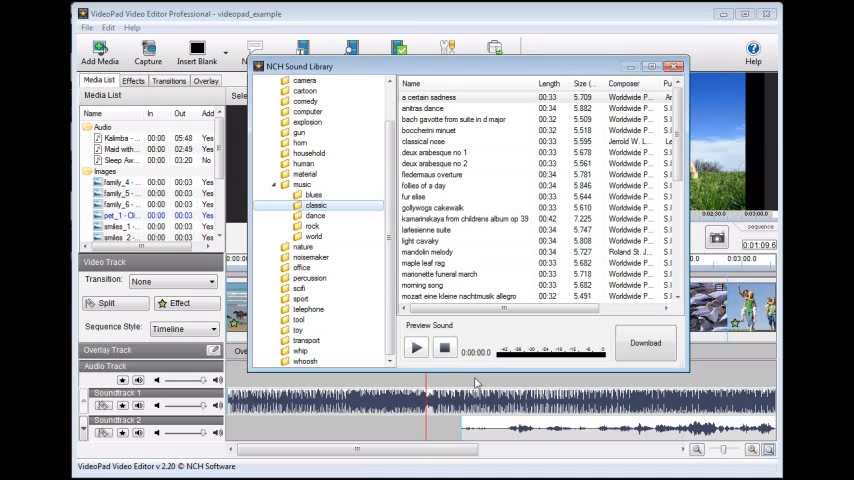
{"action": "scroll", "scroll_direction": "down", "scroll_amount": 3}
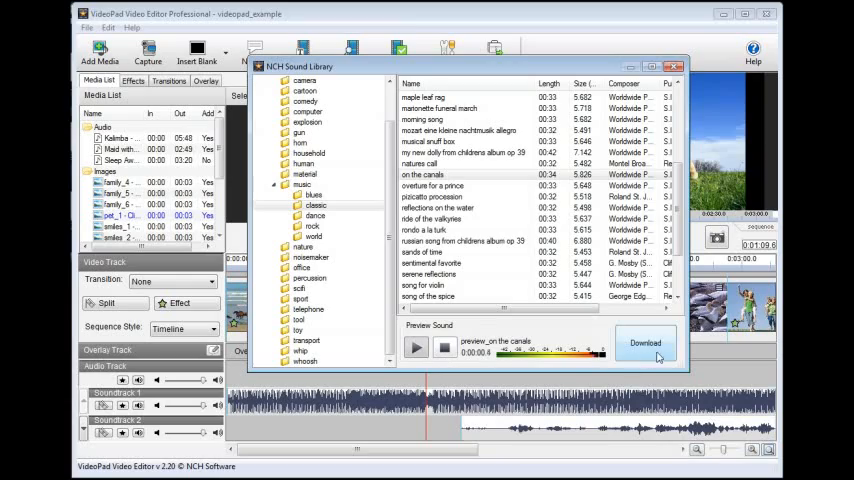
{"action": "left_click", "coordinate": [644, 344]}
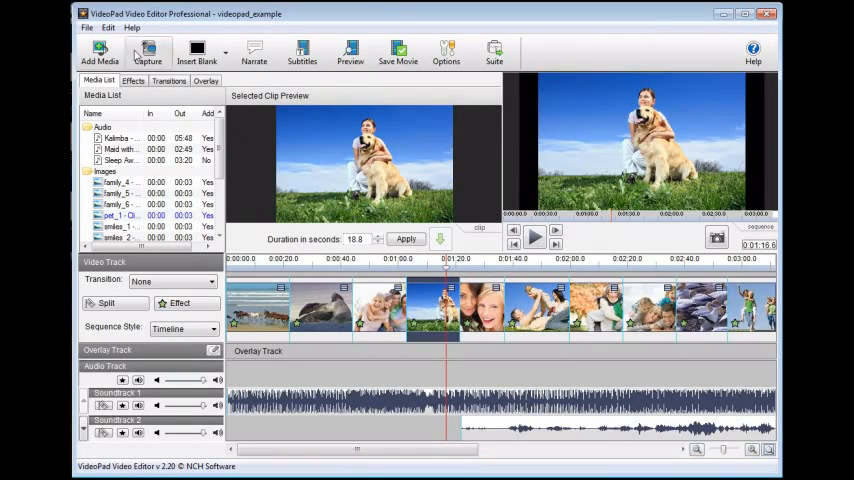
- Save the project as a new file named 'test'
{"action": "left_click", "coordinate": [92, 32]}
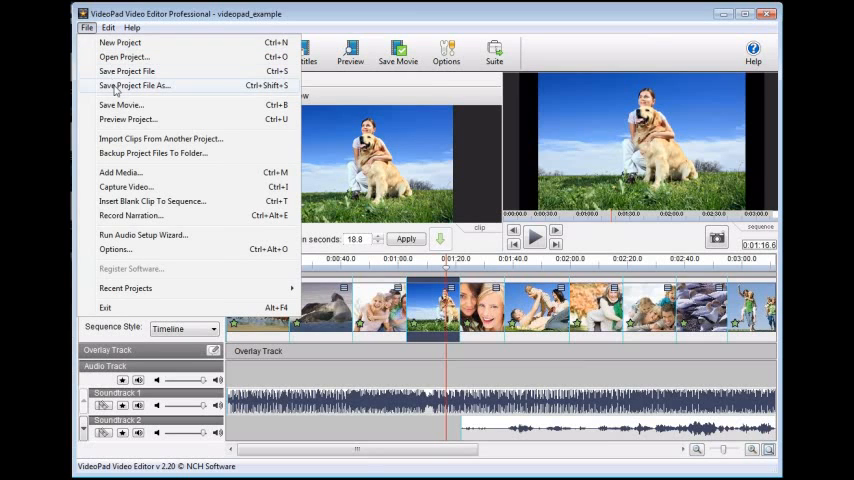
{"action": "left_click", "coordinate": [130, 88]}
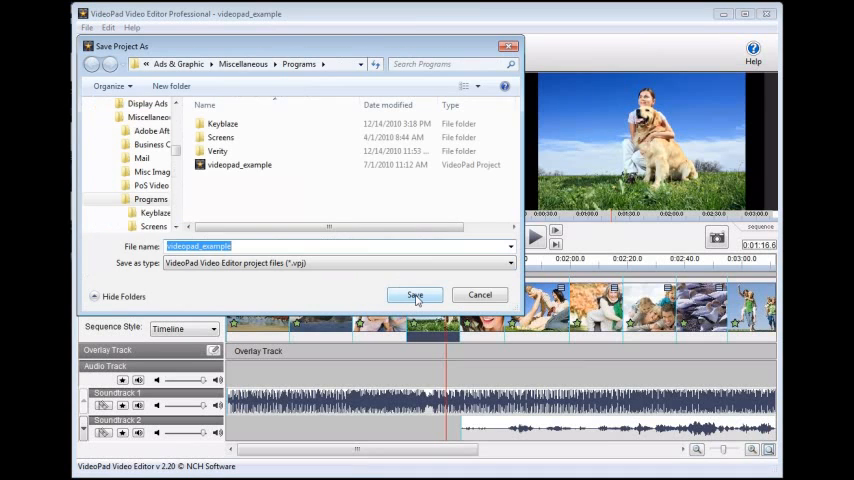
{"action": "type", "text": "test"}
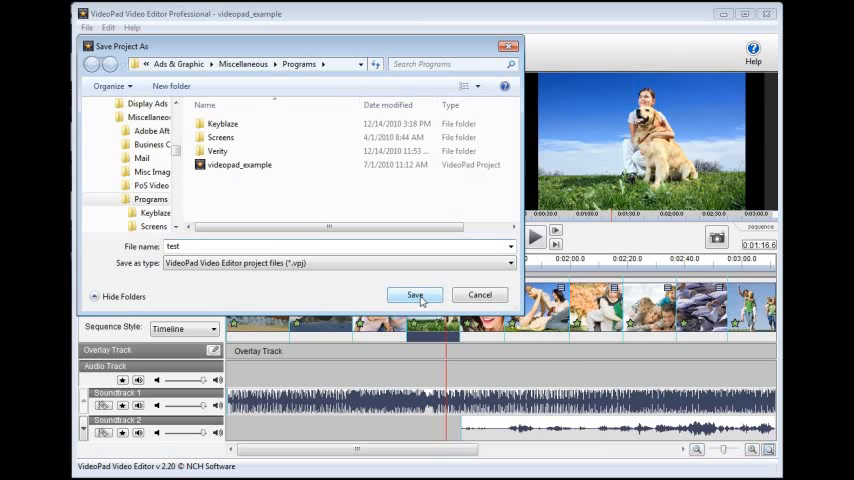
{"action": "left_click", "coordinate": [414, 294]}
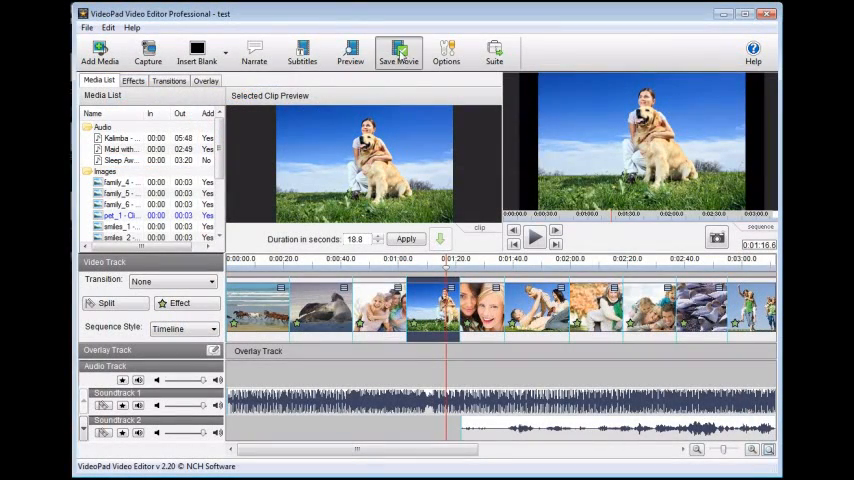
- Browse Image Sequence, Disc and YouTube outputs, then choose Computer / Data file output
{"action": "left_click", "coordinate": [398, 54]}
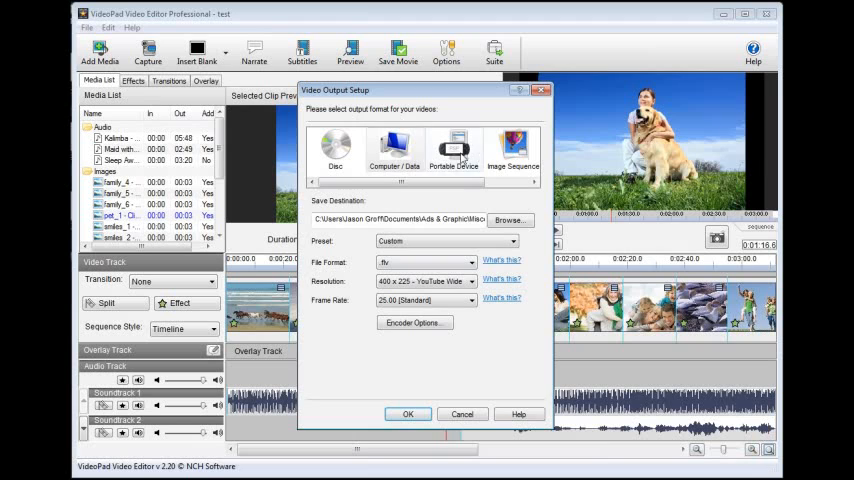
{"action": "left_click", "coordinate": [512, 148]}
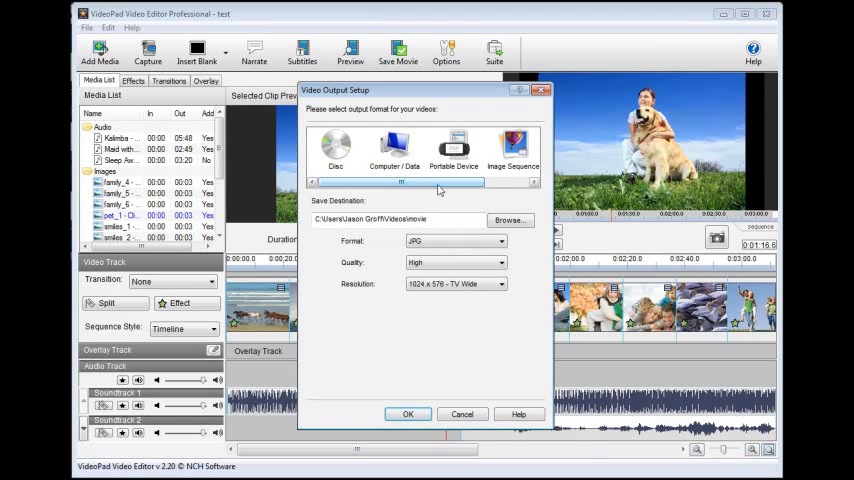
{"action": "left_click", "coordinate": [336, 146]}
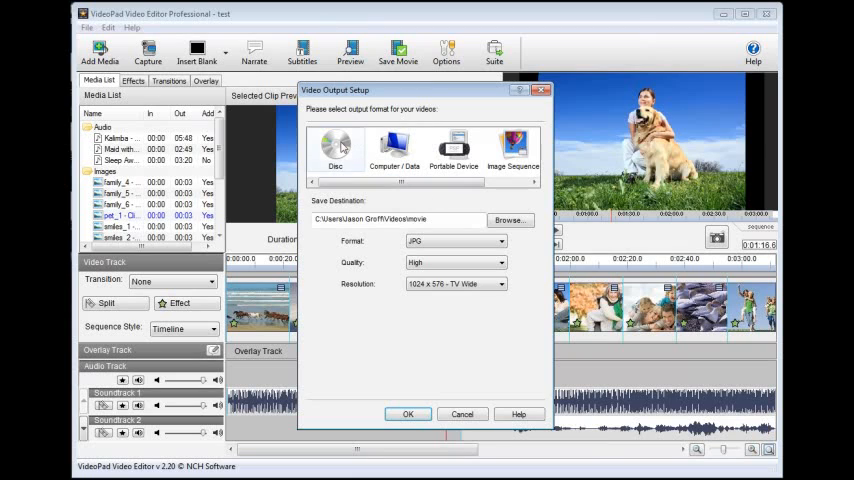
{"action": "left_click", "coordinate": [336, 150]}
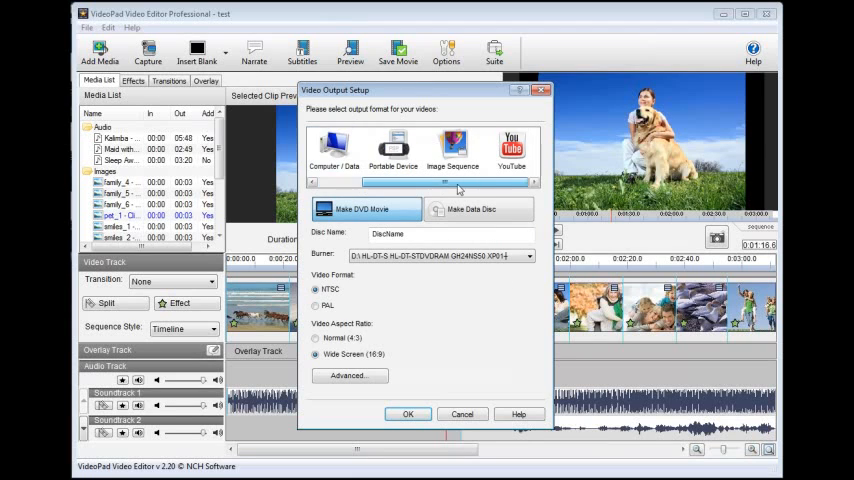
{"action": "left_click", "coordinate": [512, 150]}
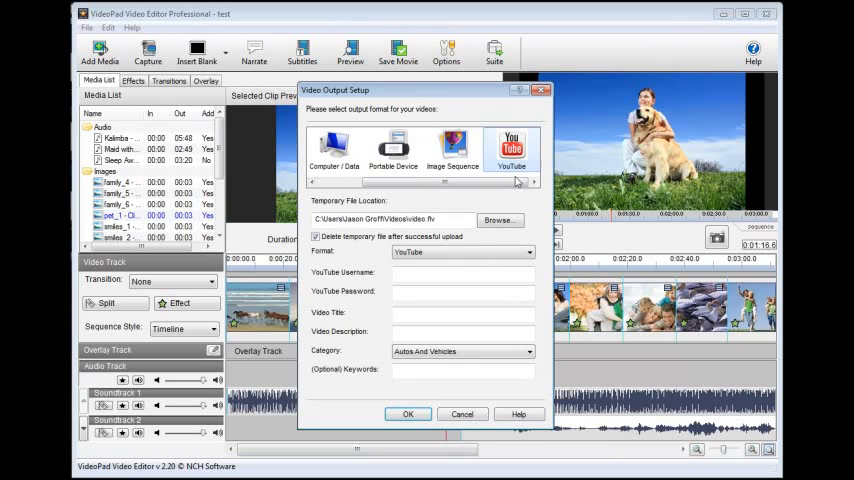
{"action": "left_click", "coordinate": [392, 150]}
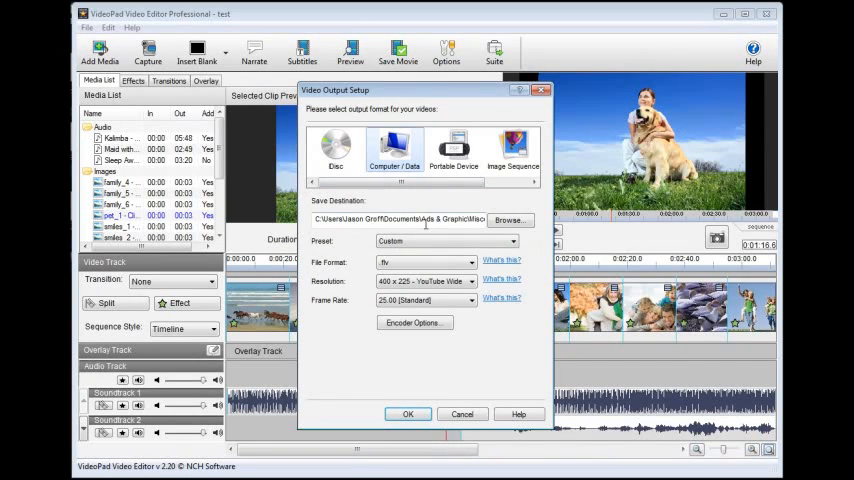